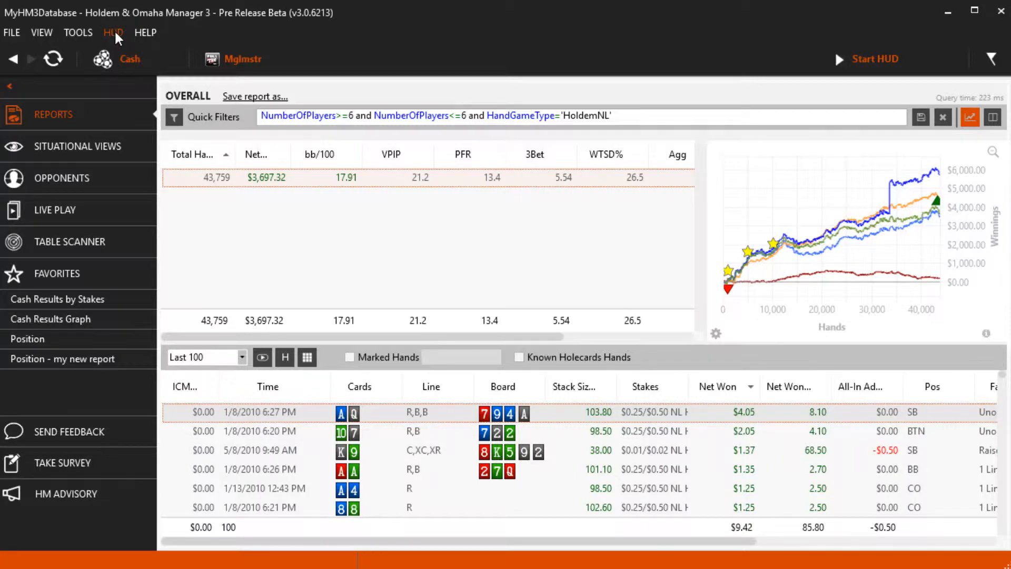
# - Bring up the HUD Options Configuration dialog from the HUD menu
pyautogui.click(113, 33)
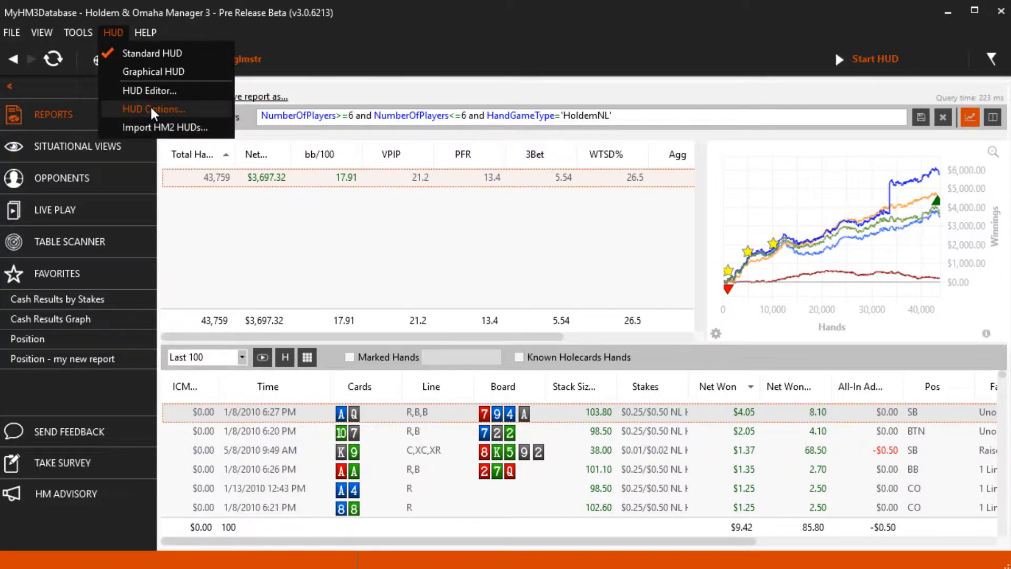
pyautogui.click(152, 108)
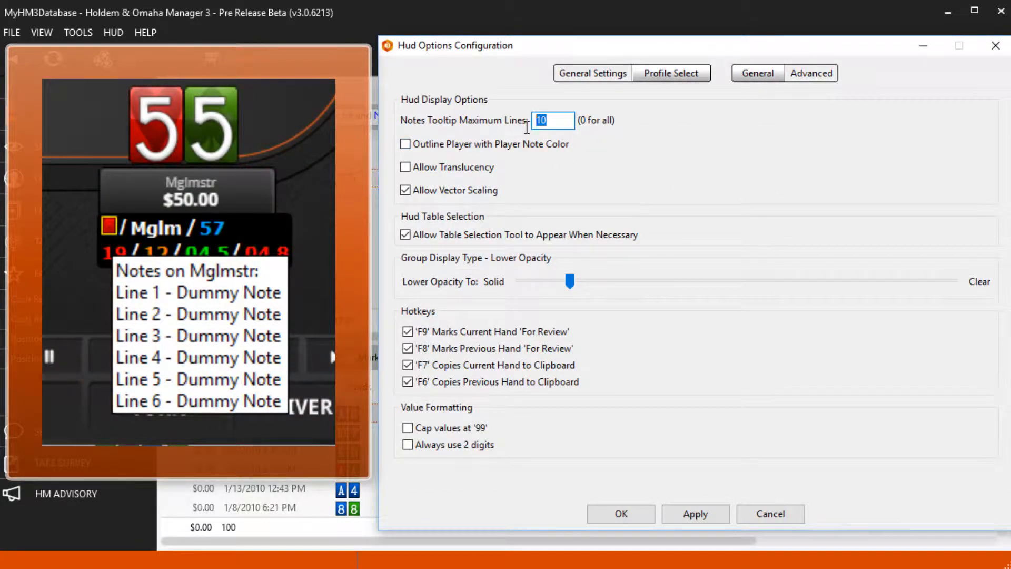
# - Limit Notes Tooltip Maximum Lines to 1 and enable Outline Player with Player Note Color
pyautogui.write('4')
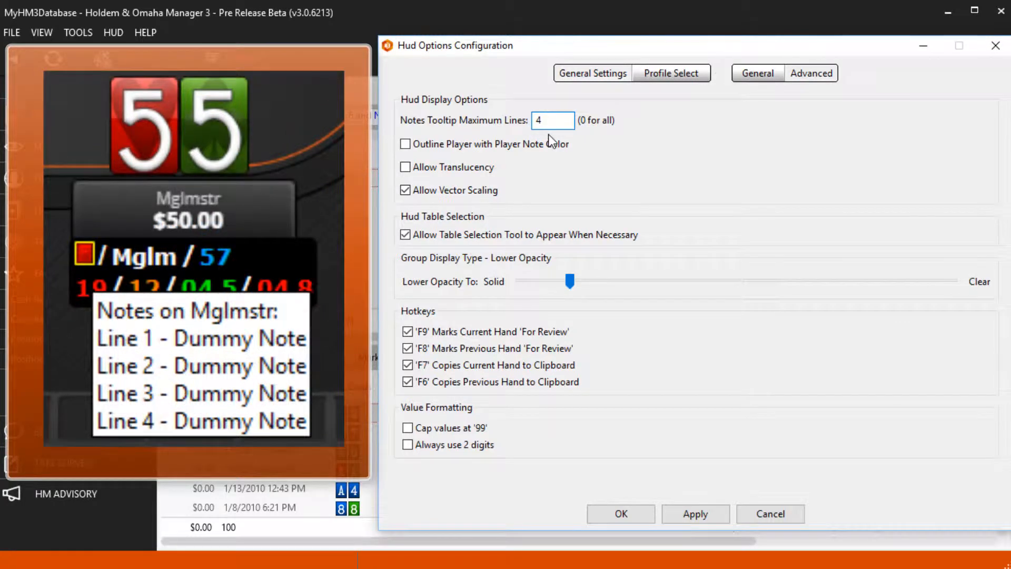
pyautogui.click(551, 120)
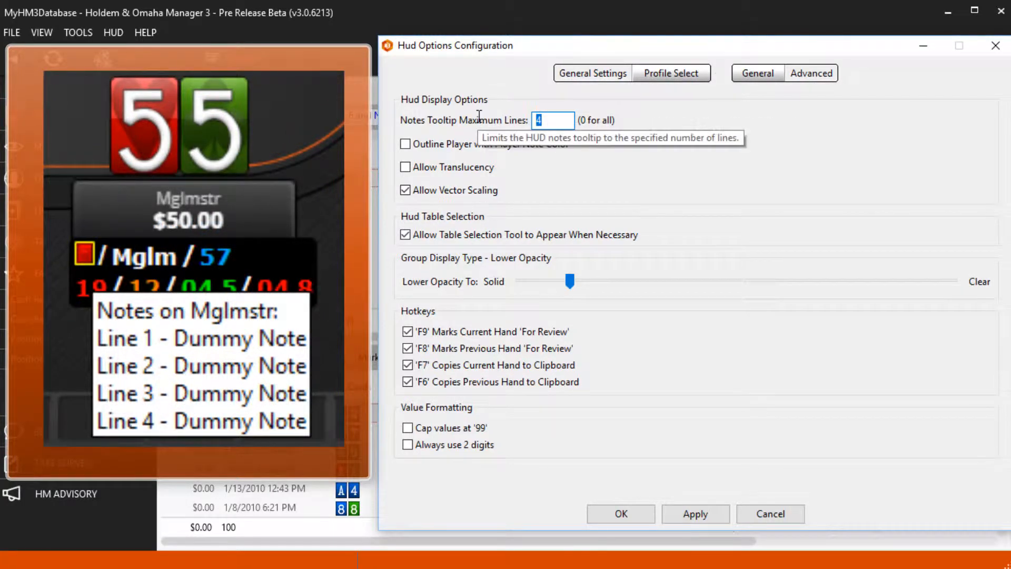
pyautogui.write('1')
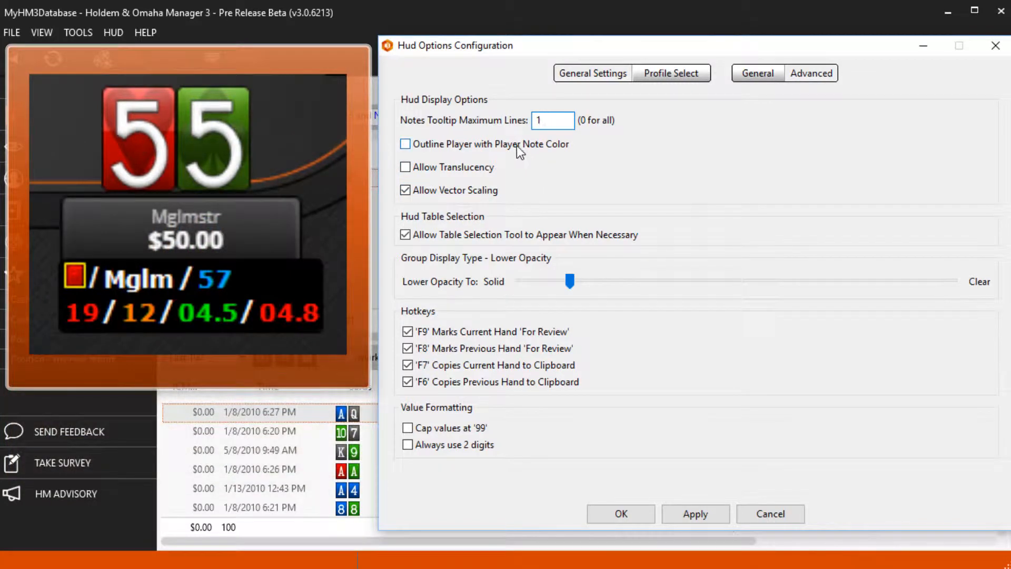
pyautogui.click(405, 144)
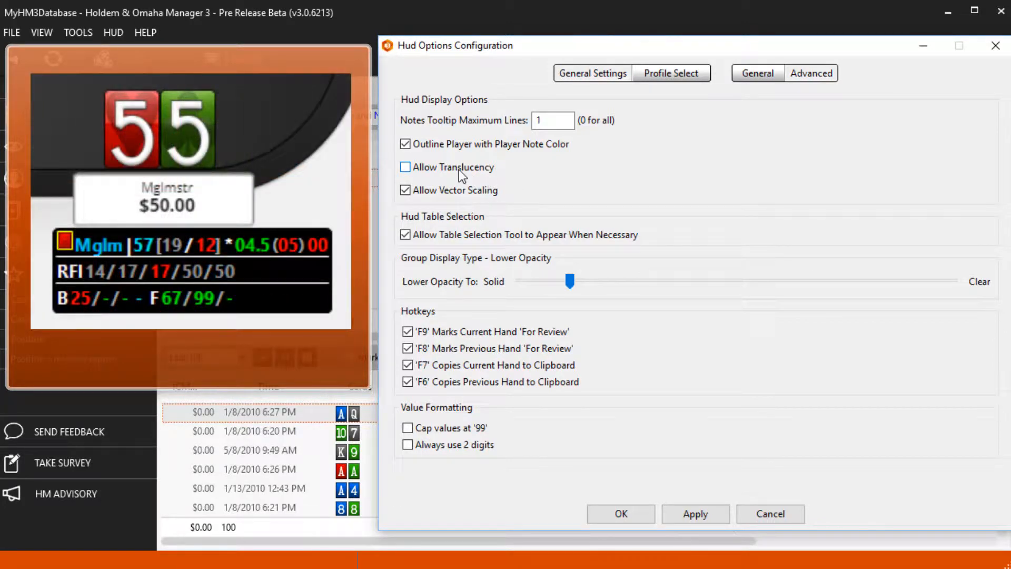
# - Enable Allow Translucency and move the group Lower Opacity slider from Solid toward Clear
pyautogui.click(406, 168)
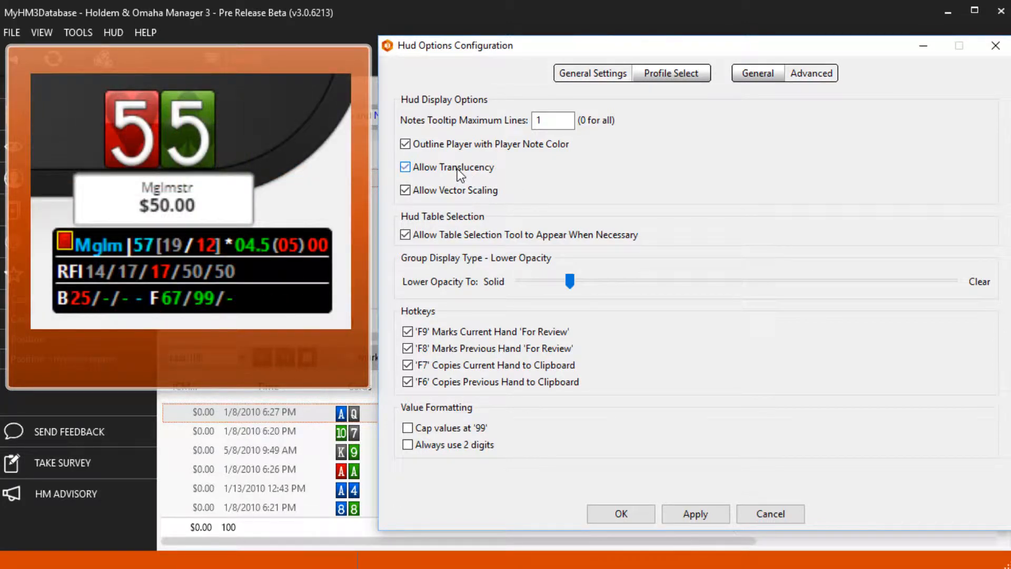
pyautogui.moveTo(570, 282); pyautogui.dragTo(596, 282)
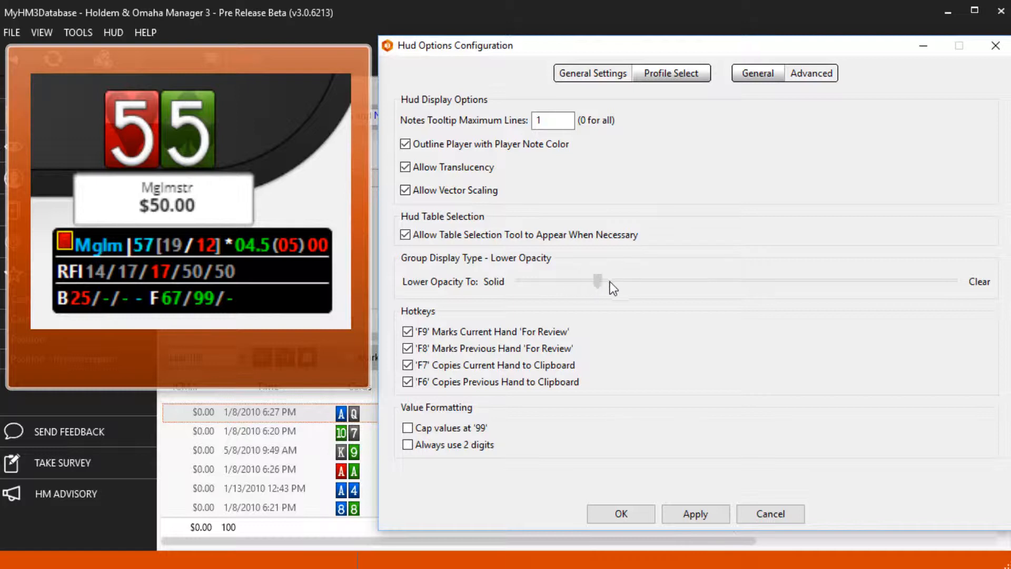
pyautogui.moveTo(592, 280); pyautogui.dragTo(702, 281)
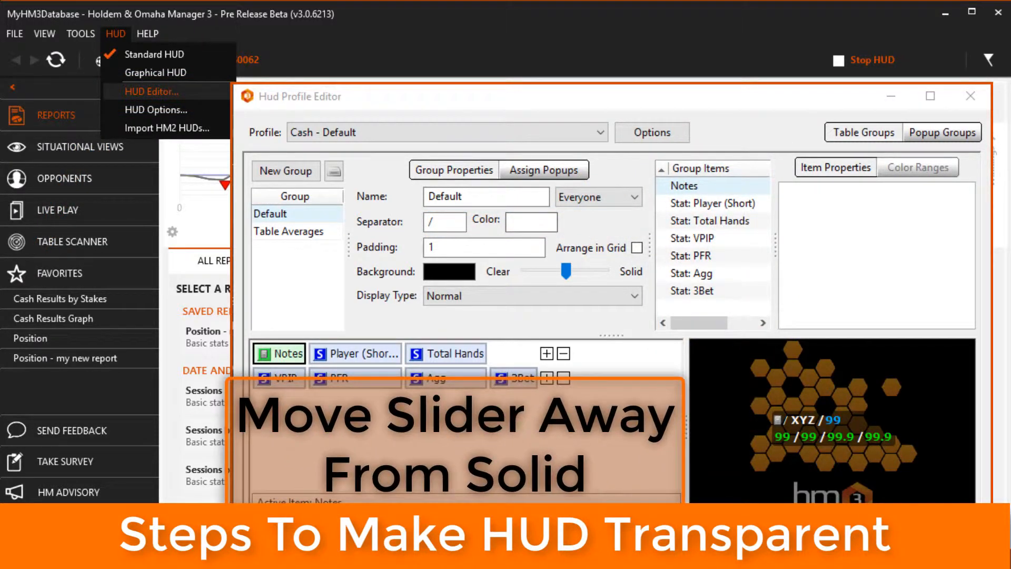
pyautogui.moveTo(565, 271); pyautogui.dragTo(564, 271)
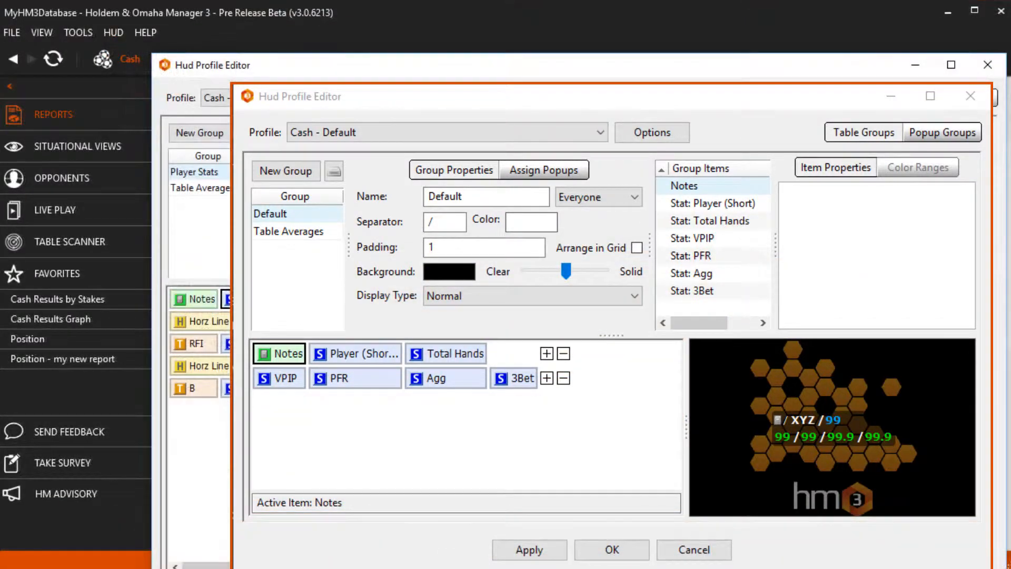
pyautogui.click(651, 133)
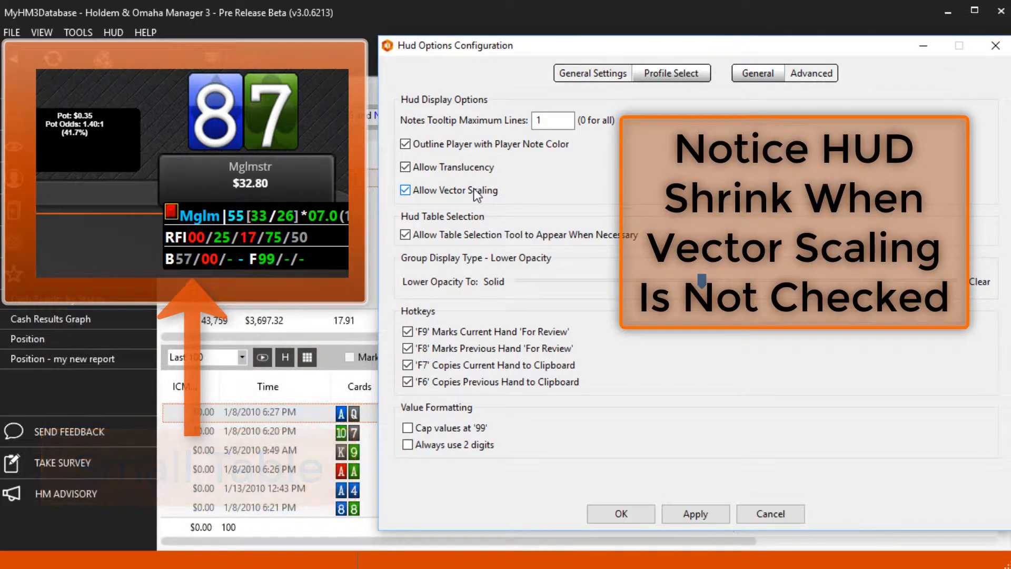
# - Switch off Allow Vector Scaling so the HUD no longer scales with table size
pyautogui.click(406, 191)
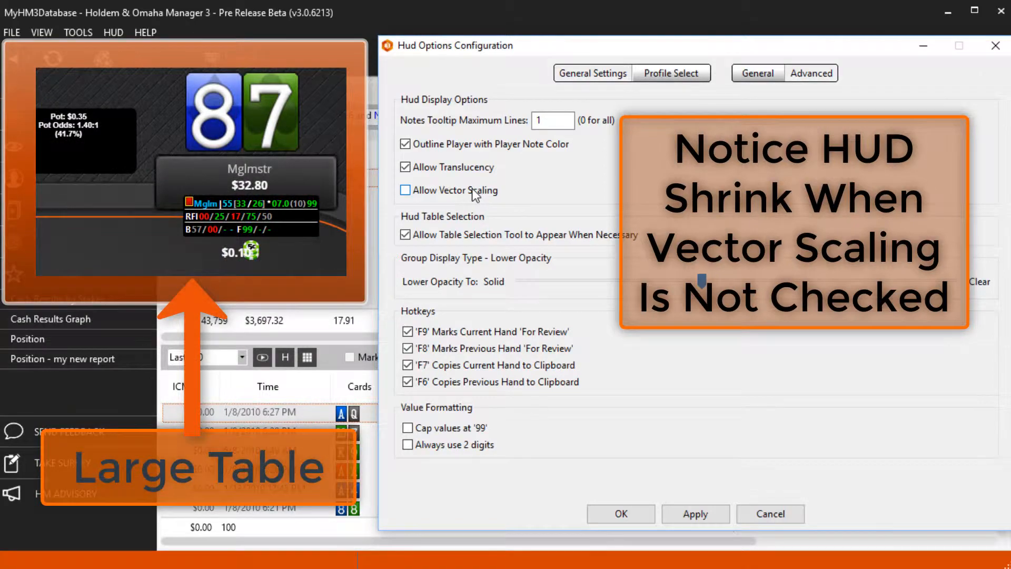
pyautogui.click(405, 189)
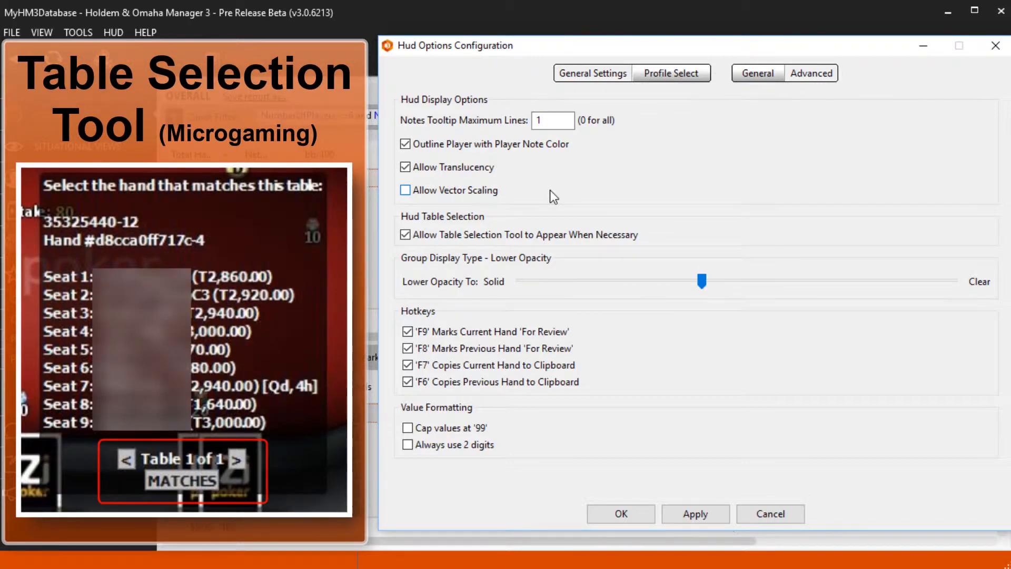
pyautogui.click(406, 233)
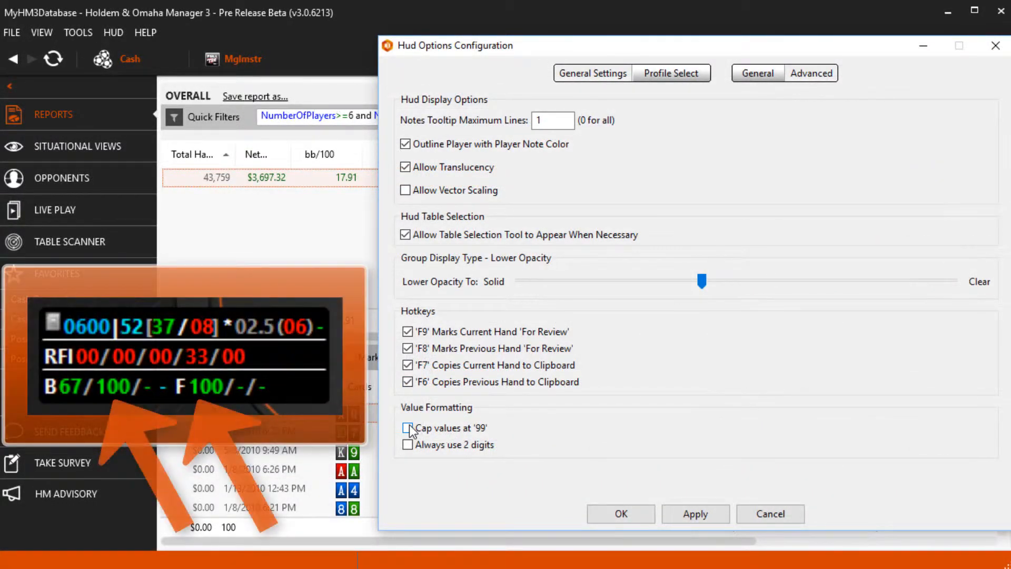
# - Enable Cap values at 99 and Always use 2 digits under Value Formatting
pyautogui.click(407, 428)
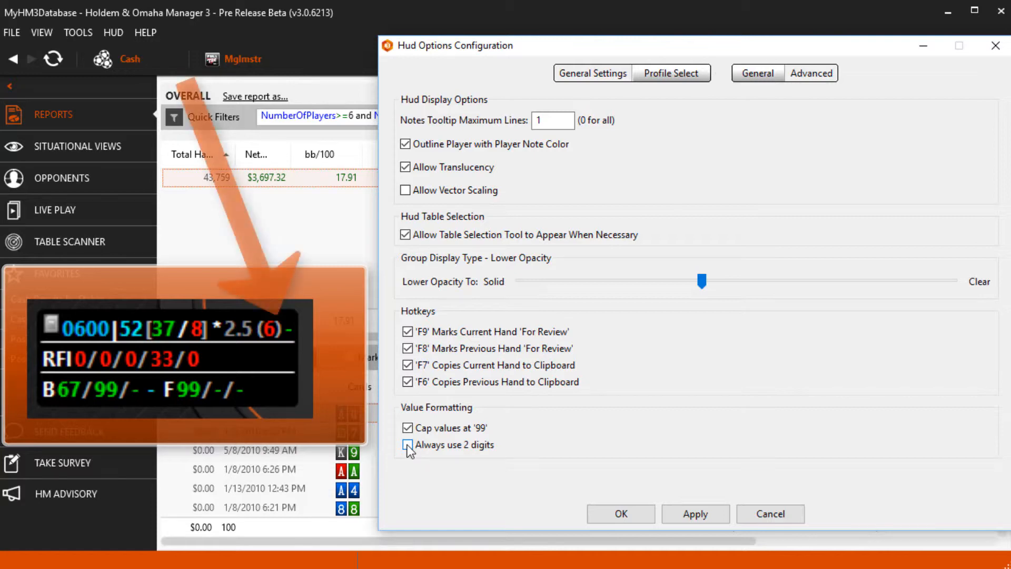
pyautogui.click(407, 444)
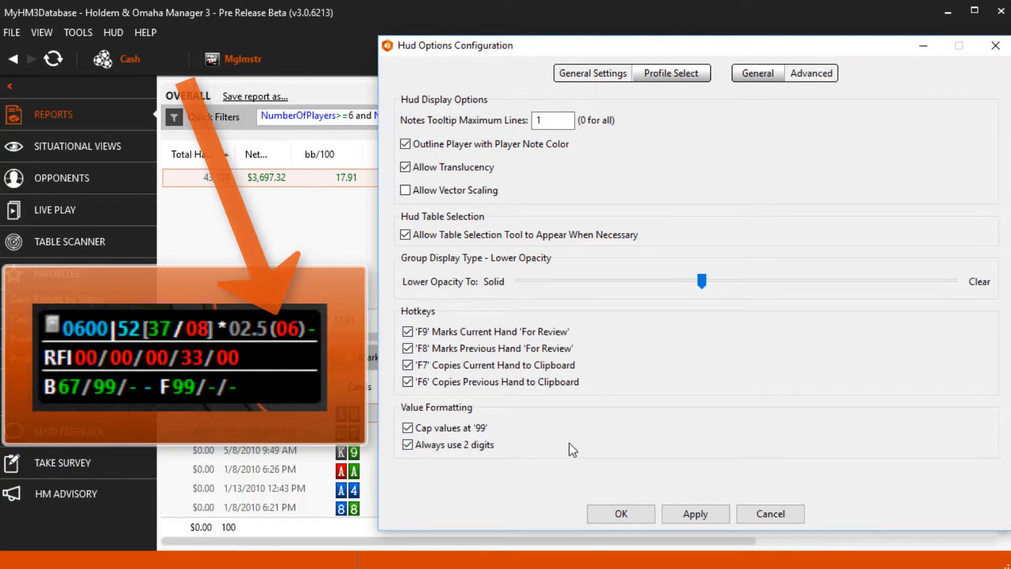